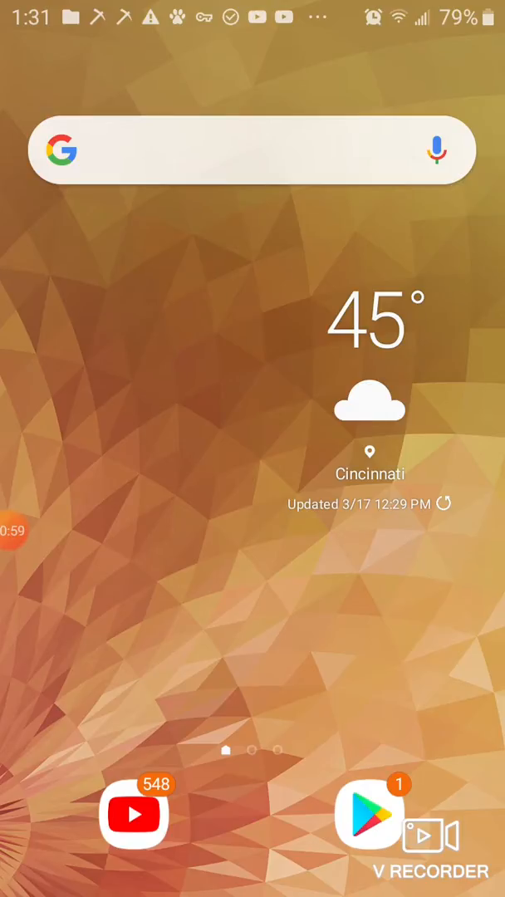
# Step: Bring up the app drawer, landing on the last page with Bonetale Android and BitLife
pyautogui.moveTo(252, 8); pyautogui.dragTo(252, 332)
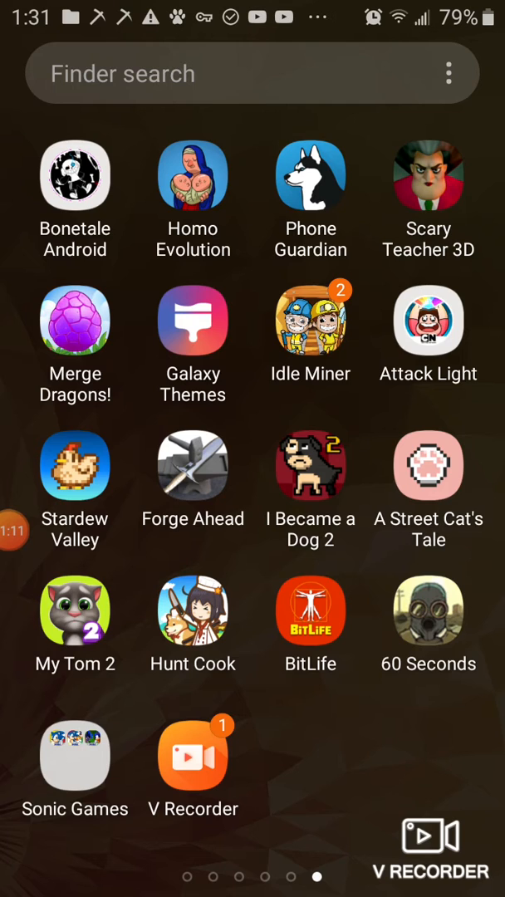
# Step: Jump to the second drawer page holding only Tidal and Game Launcher
pyautogui.click(77, 756)
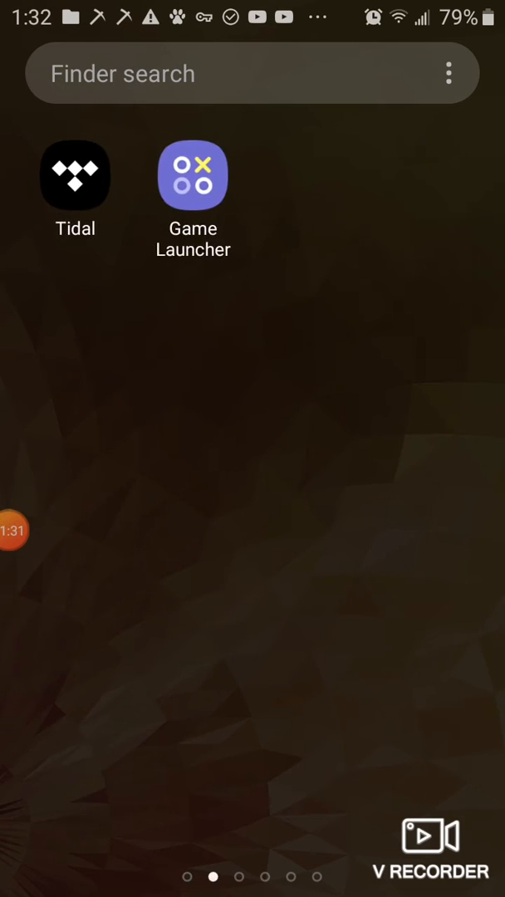
# Step: Advance three drawer pages to the fifth, with Mouse Simulator and Idle Factory Inc
pyautogui.hscroll(-3)
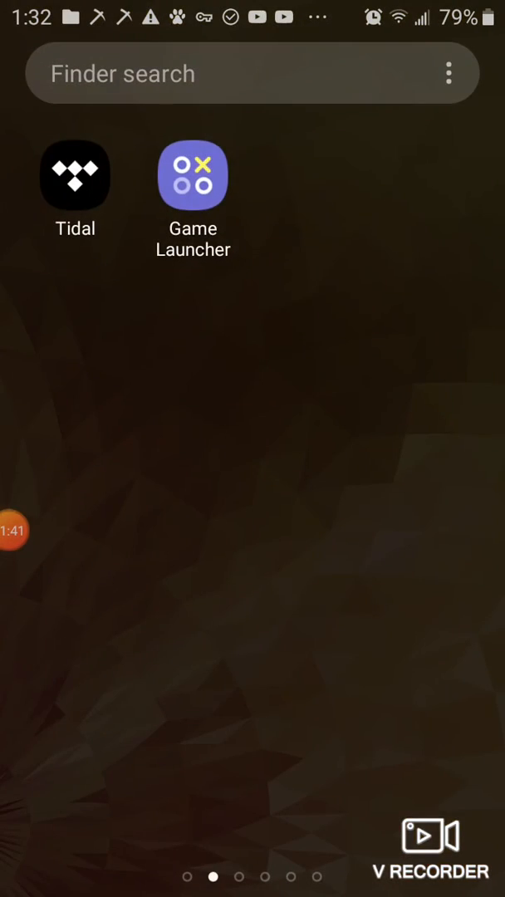
pyautogui.hscroll(-3)
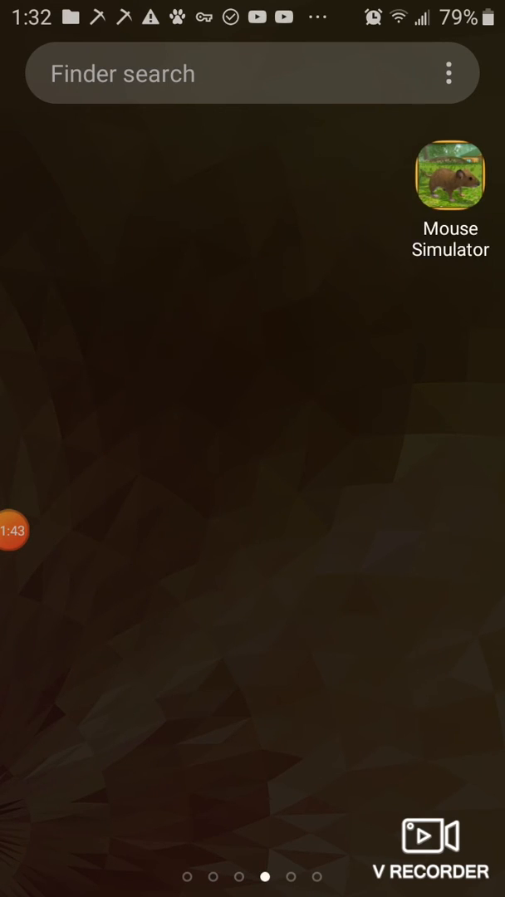
pyautogui.hscroll(-3)
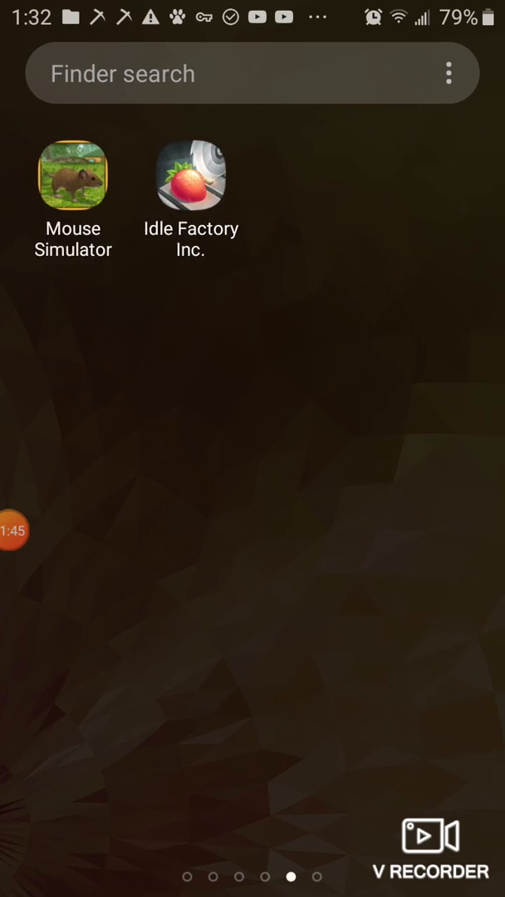